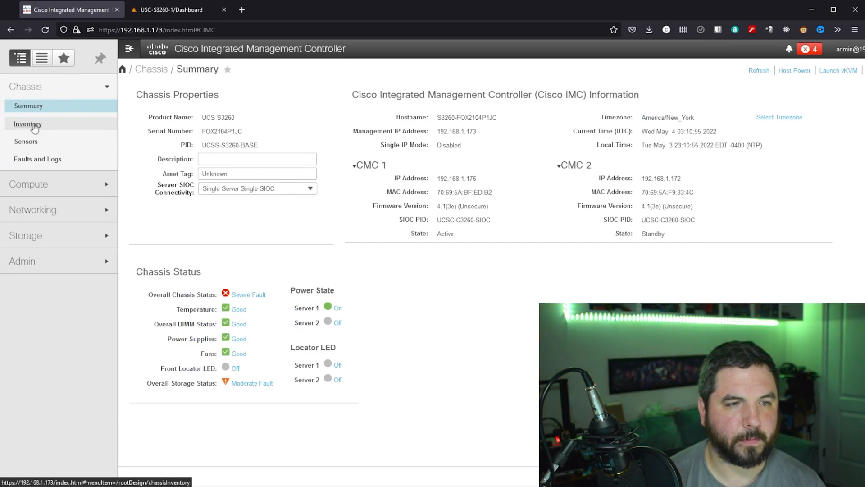
Show the chassis inventory's Power Supplies list with four PSUs and full redundancy
left_click(28, 123)
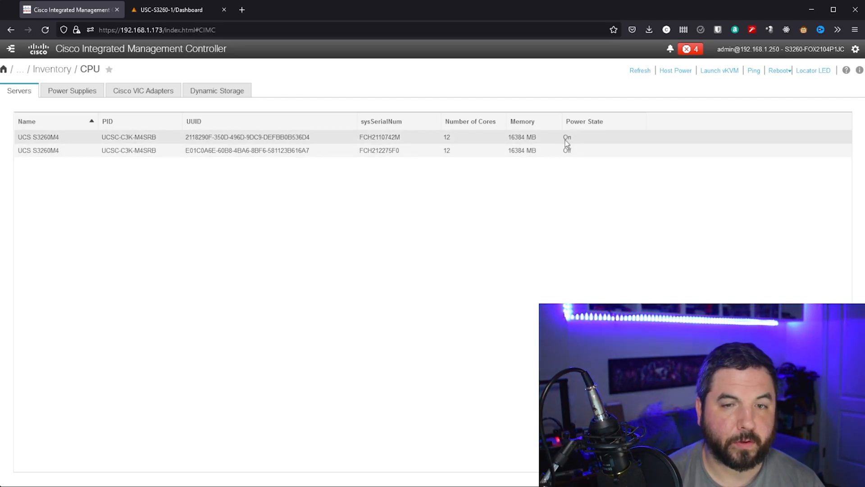
left_click(72, 90)
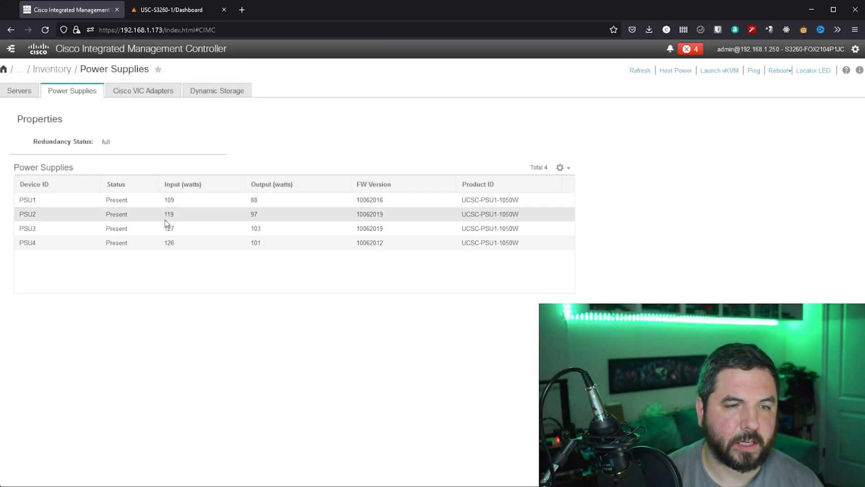
mouse_move(173, 246)
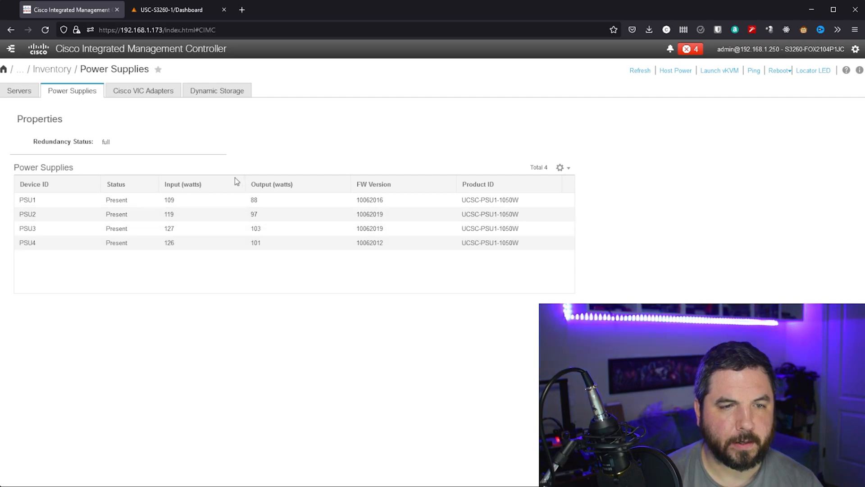
mouse_move(269, 140)
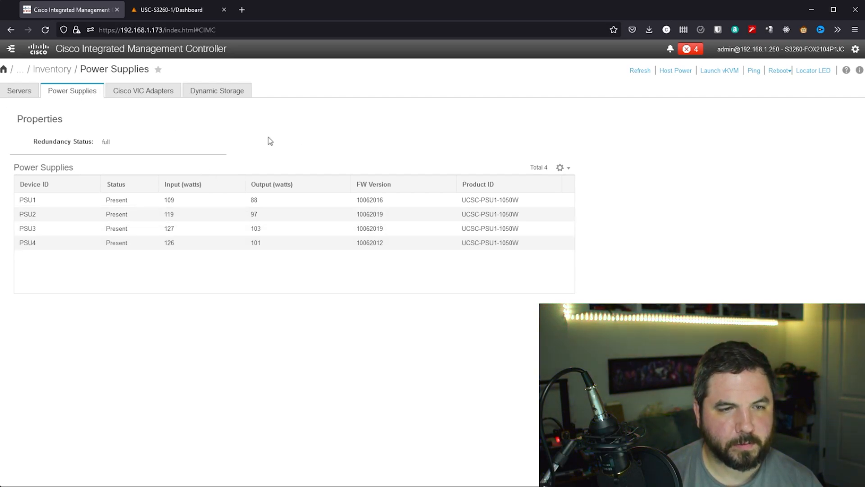
mouse_move(258, 123)
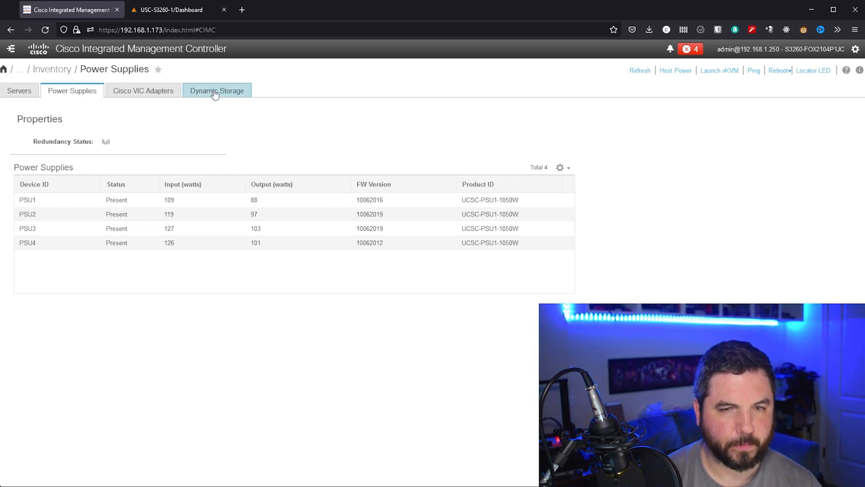
Show Dynamic Storage zoning with PD 1 and PD 2 HGST drives assigned to server1
left_click(216, 90)
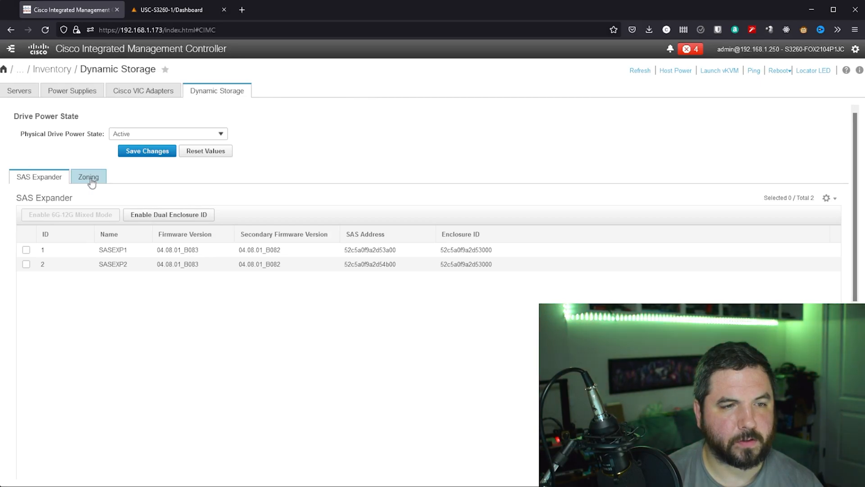
left_click(88, 176)
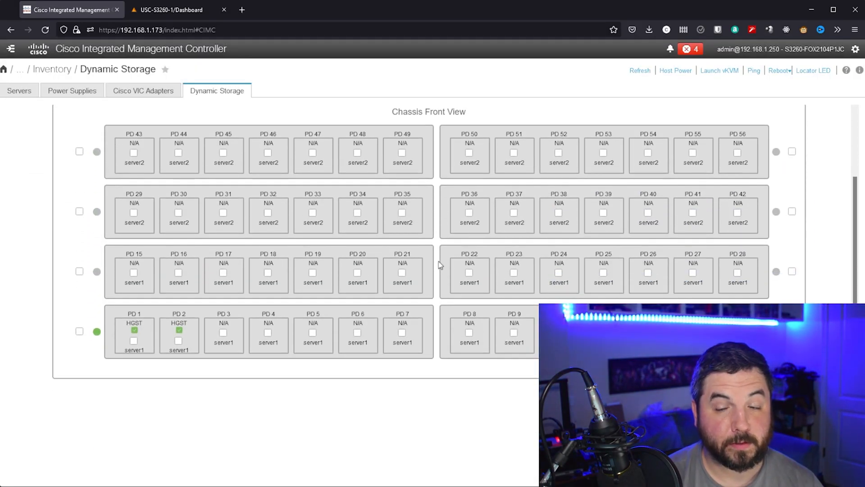
mouse_move(426, 306)
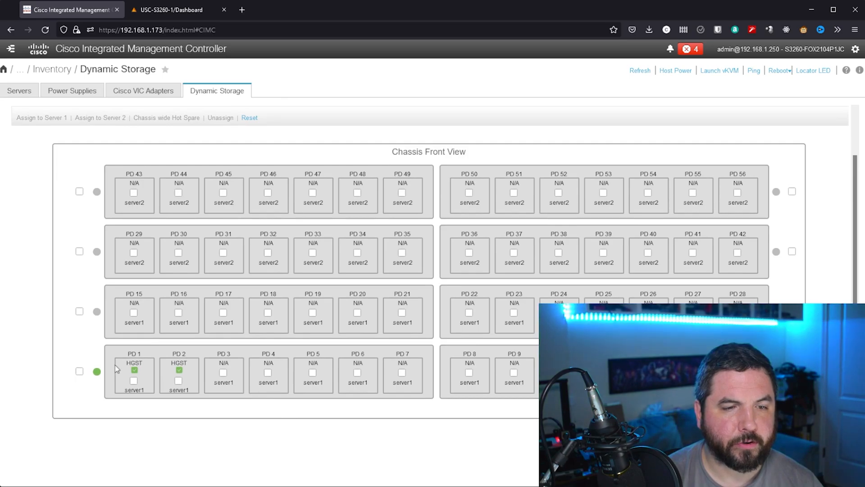
mouse_move(439, 346)
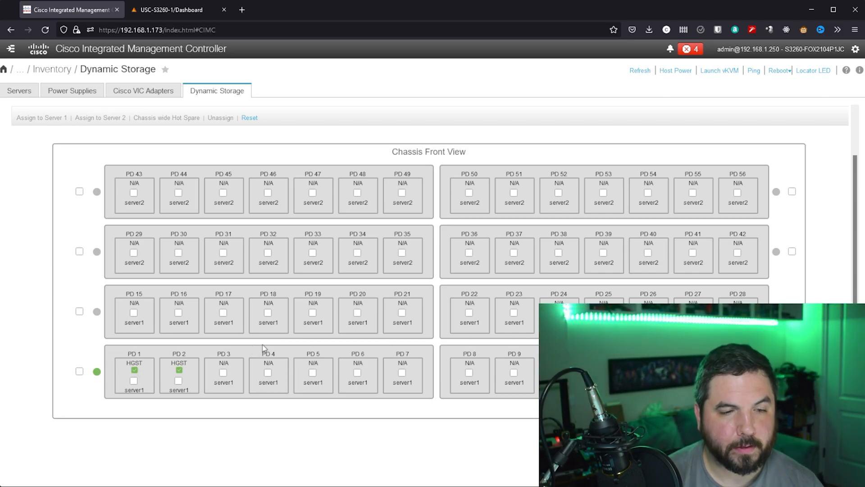
mouse_move(438, 341)
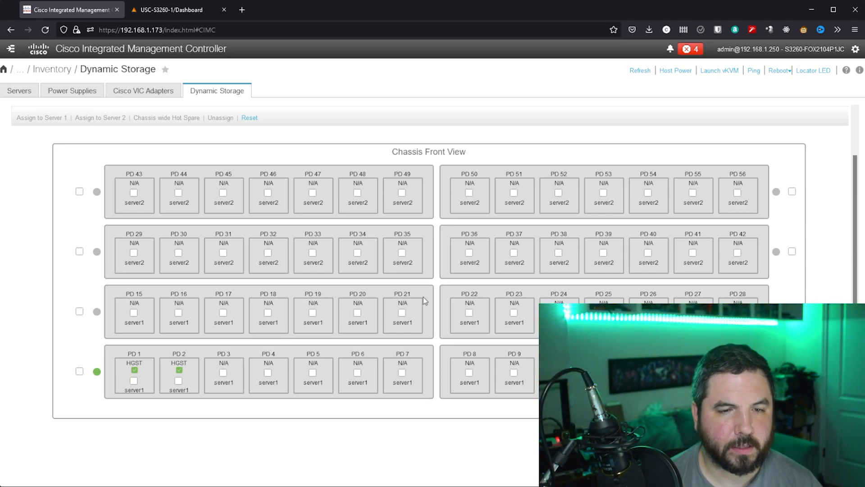
mouse_move(436, 290)
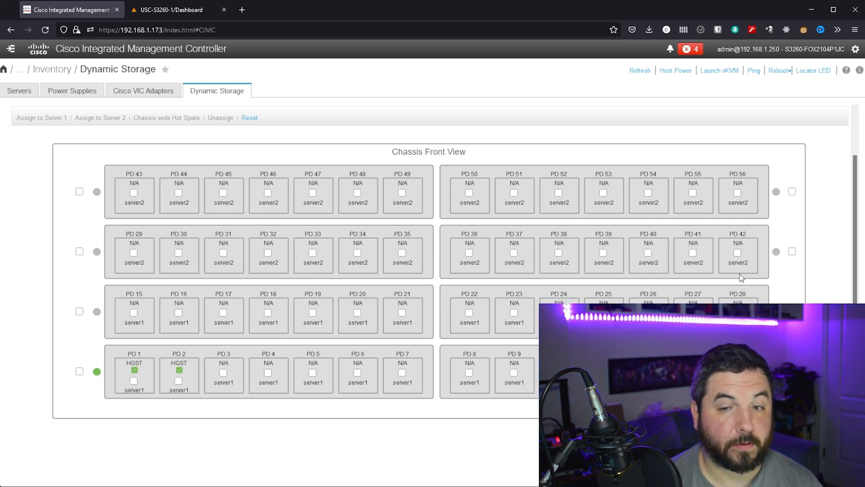
mouse_move(567, 267)
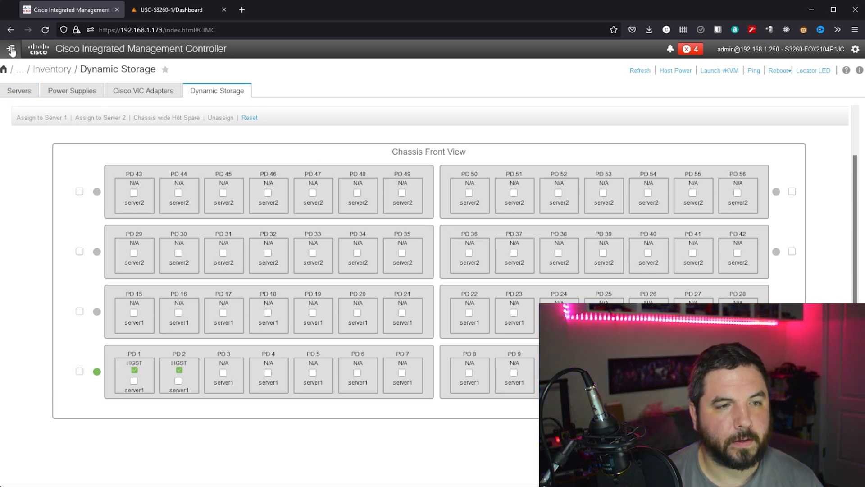
Show Adapter Card 1's external Ethernet ports: PORT-0 up at 4x10Gbps, PORT-1 down
left_click(11, 48)
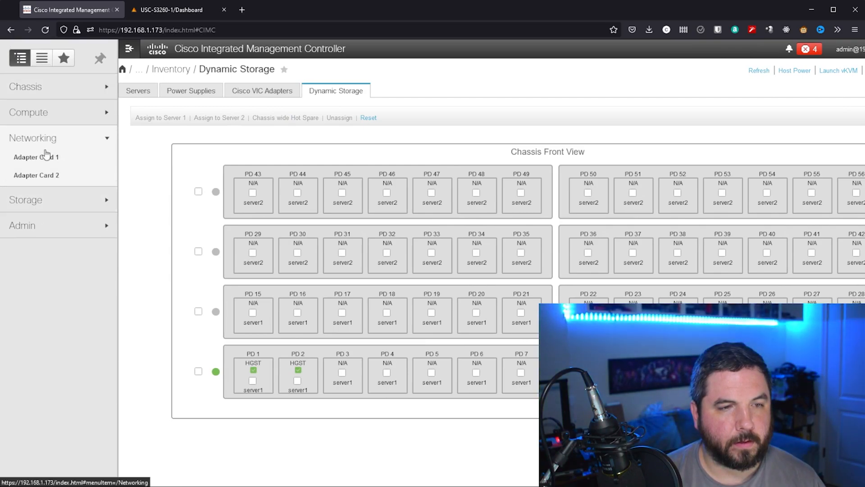
left_click(35, 157)
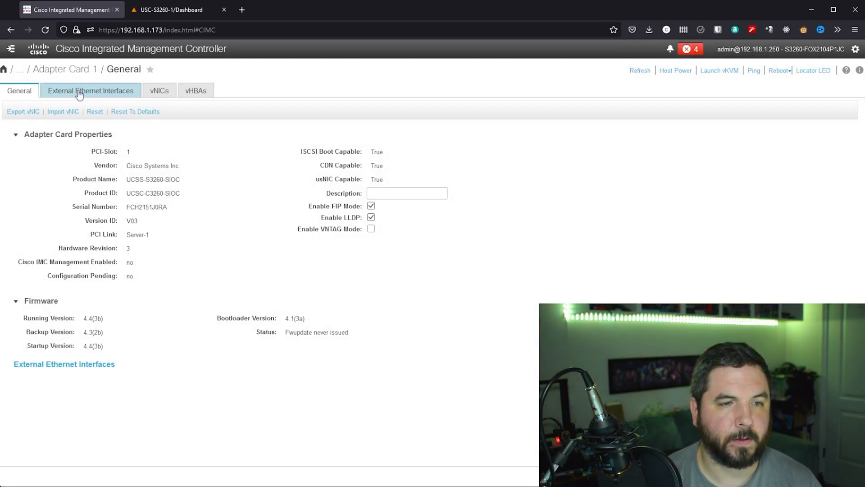
left_click(91, 90)
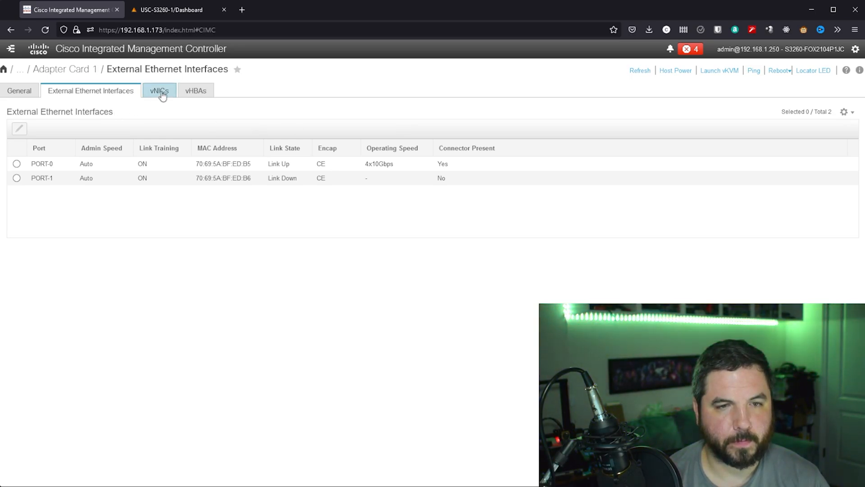
Show Adapter Card 1's vNICs, eth0 in ACCESS mode and eth1 in TRUNK mode
left_click(158, 90)
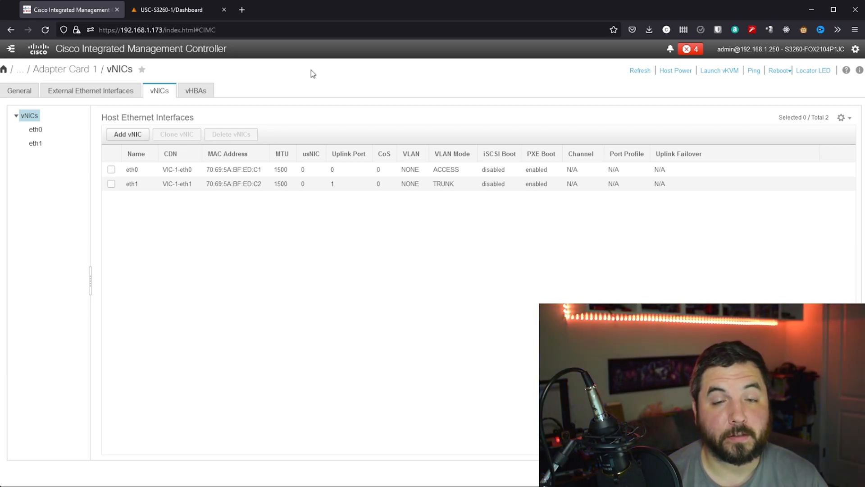
mouse_move(325, 82)
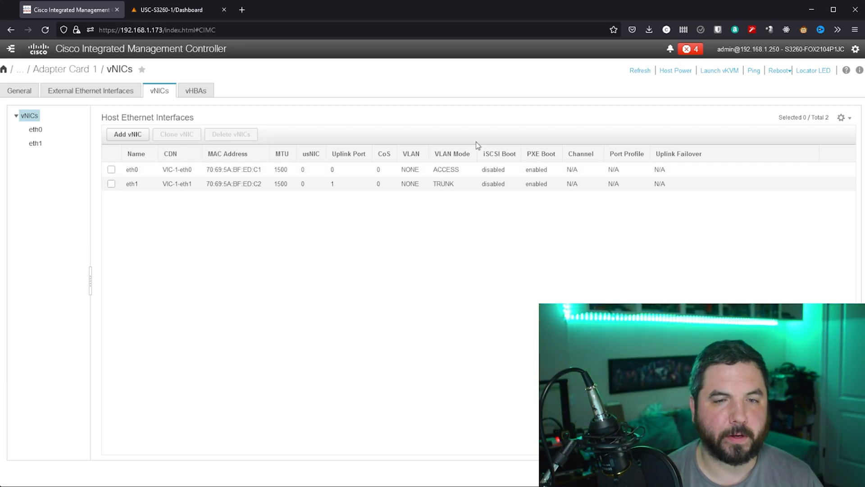
mouse_move(433, 88)
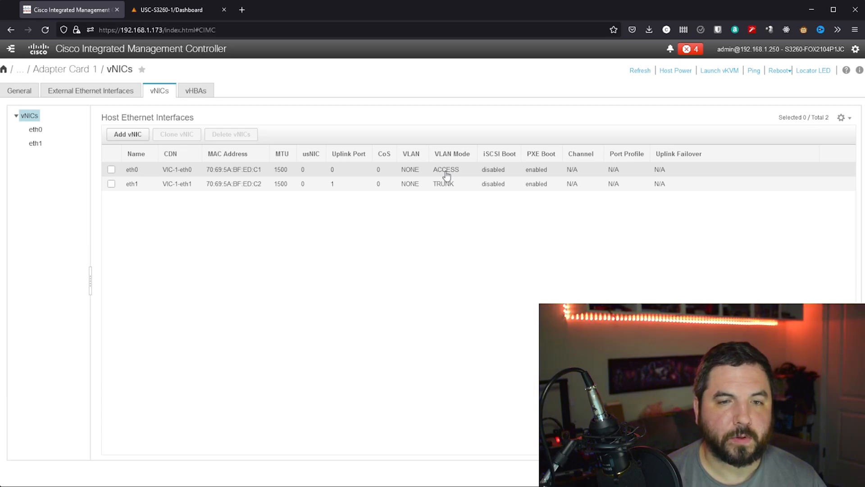
mouse_move(457, 105)
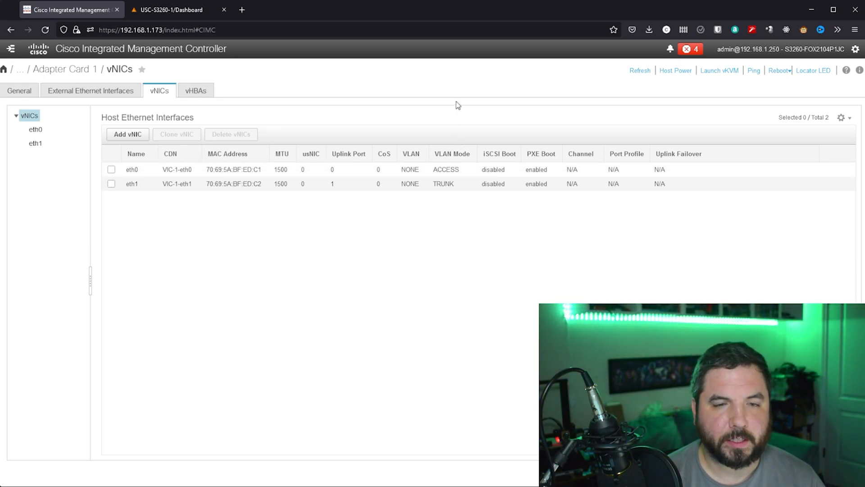
mouse_move(34, 54)
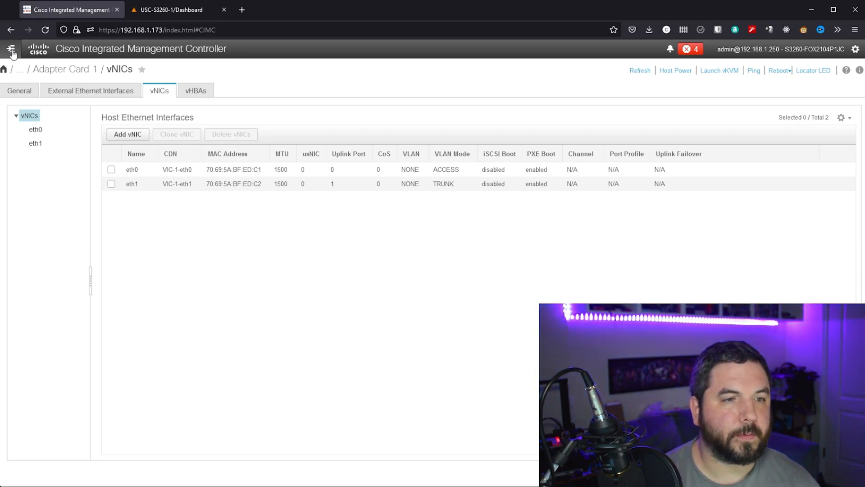
left_click(11, 48)
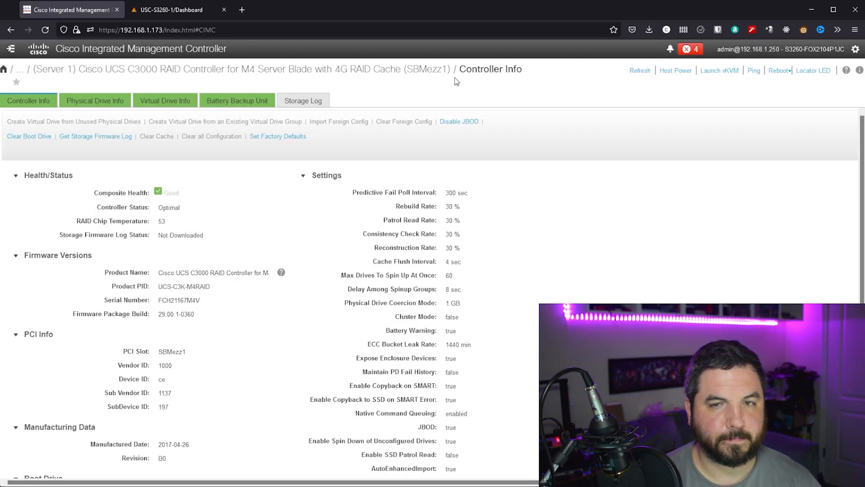
mouse_move(460, 95)
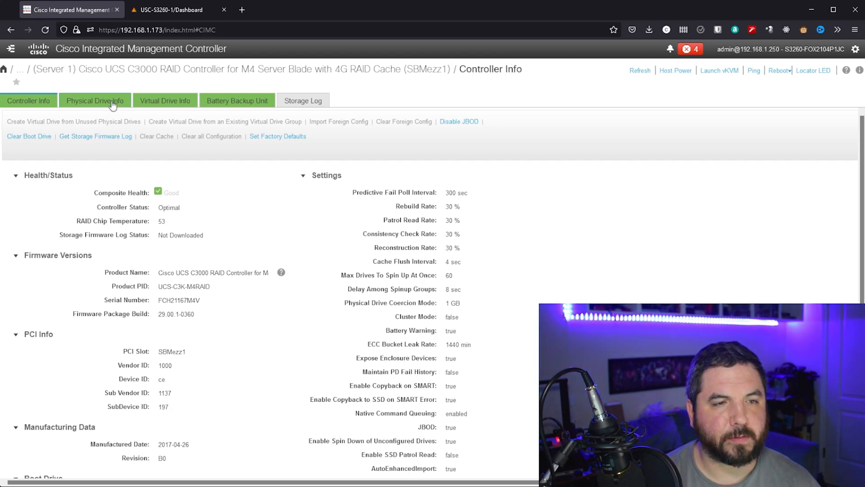
left_click(95, 100)
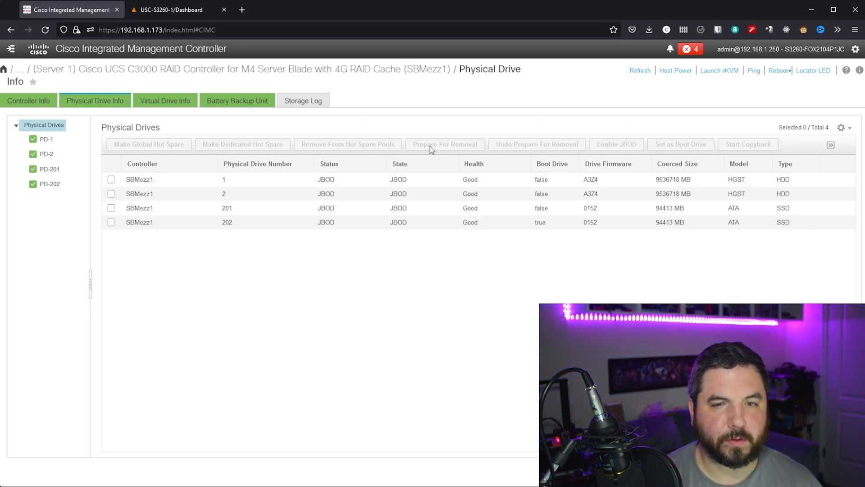
left_click(112, 180)
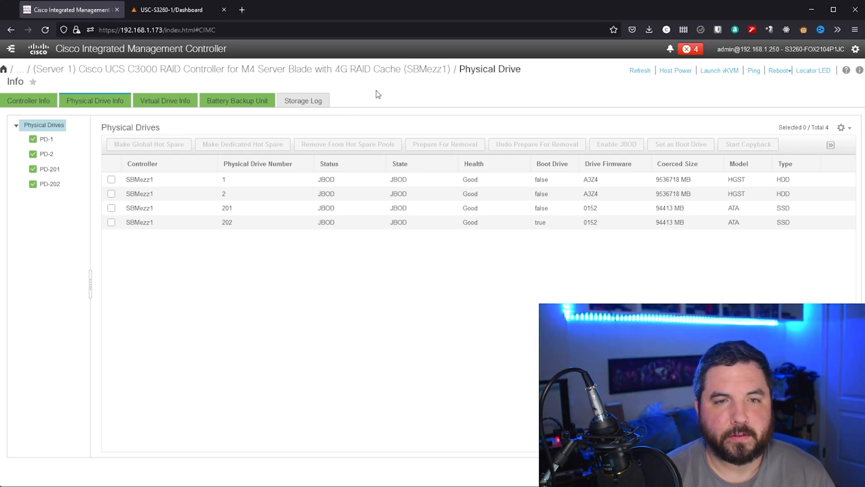
mouse_move(384, 58)
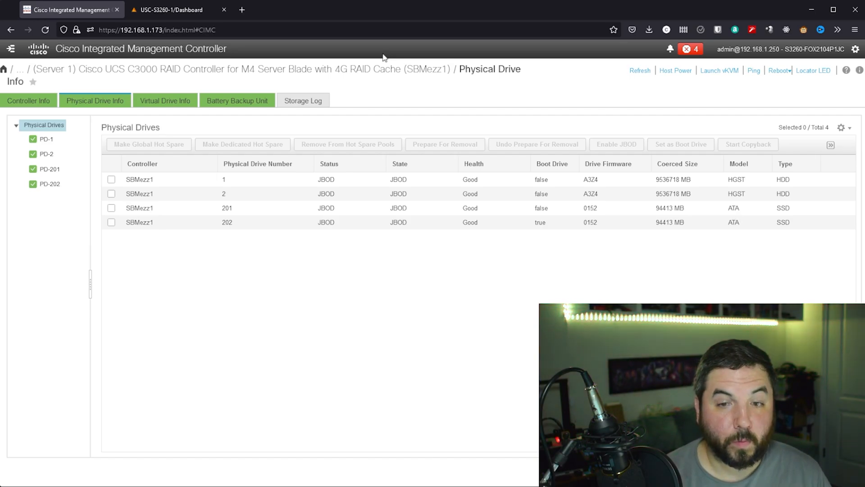
mouse_move(348, 193)
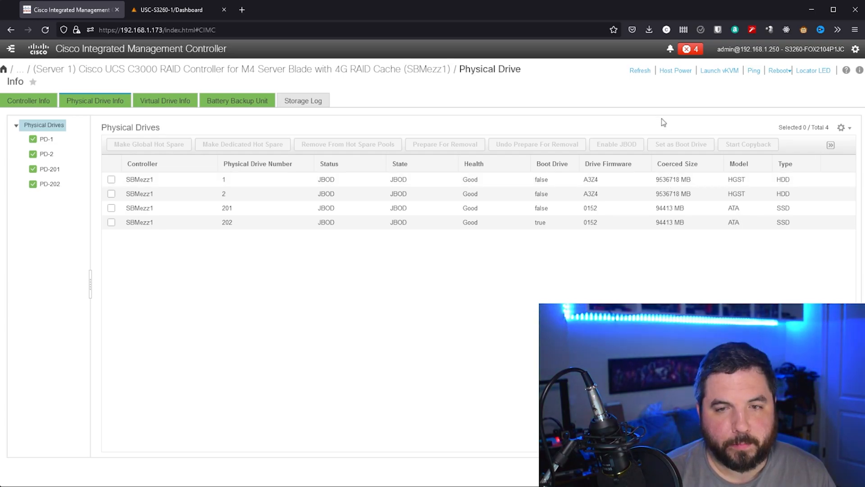
mouse_move(504, 208)
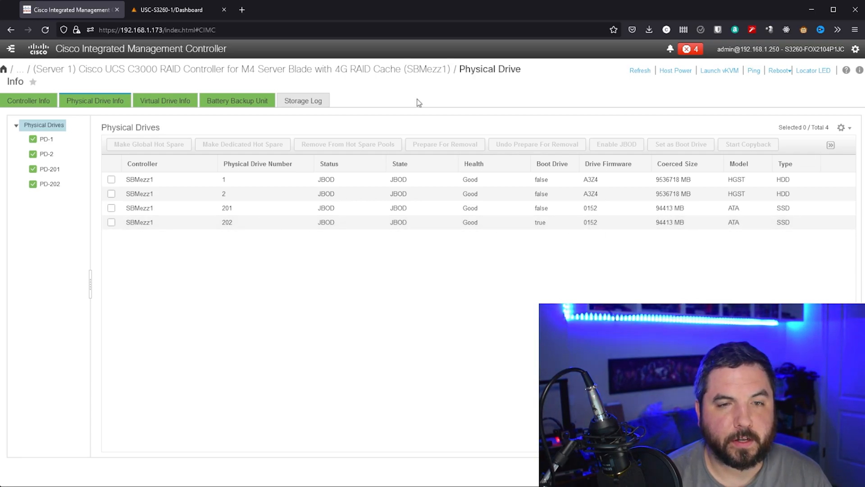
mouse_move(528, 96)
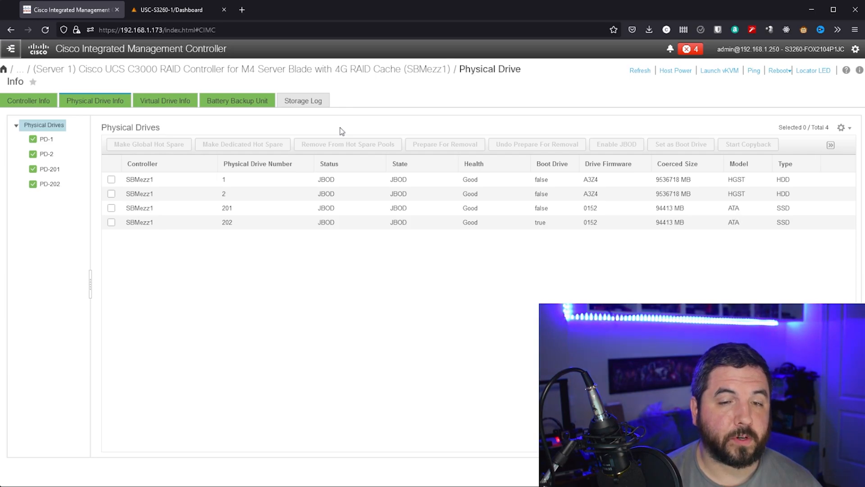
mouse_move(348, 127)
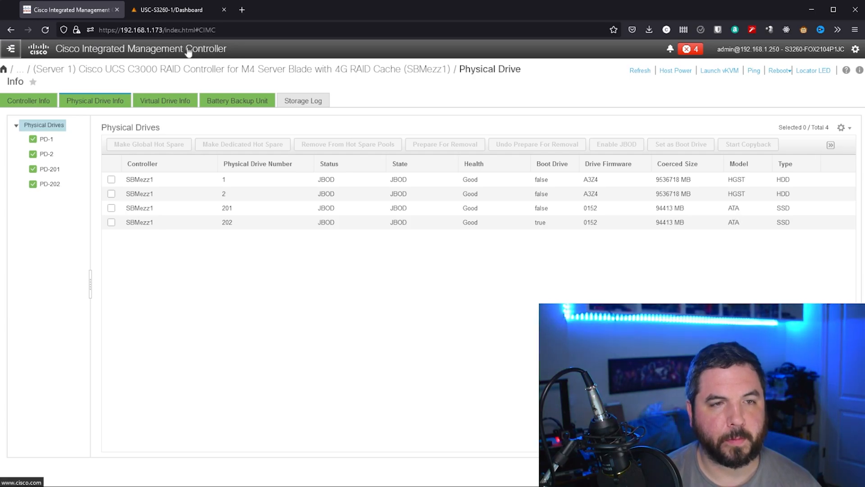
Switch to the Unraid USC-S3260-1 dashboard showing healthy array and unassigned disks
left_click(172, 10)
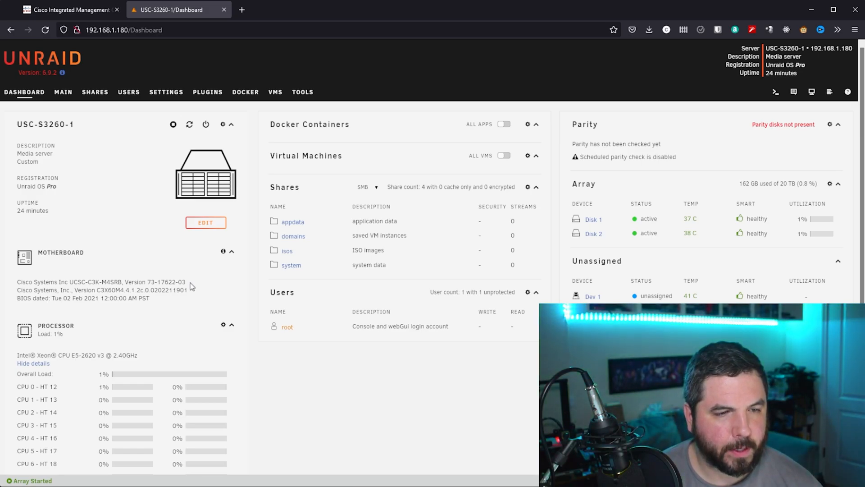
scroll("down", 3)
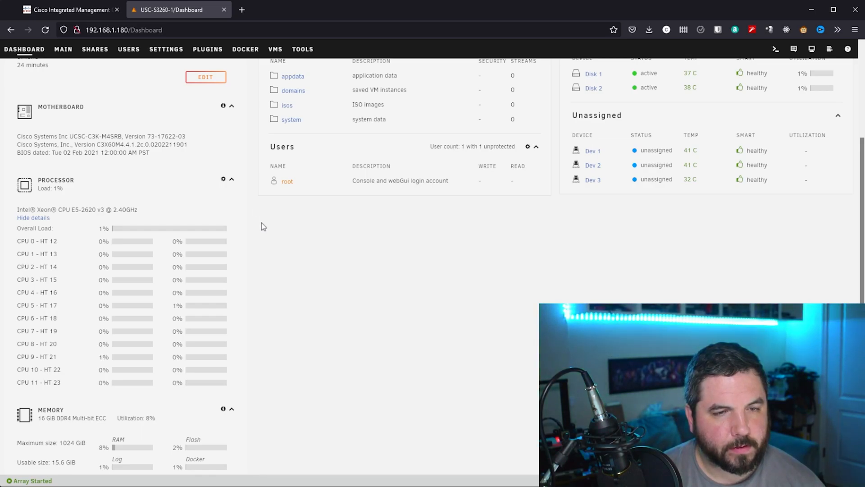
scroll("down", 3)
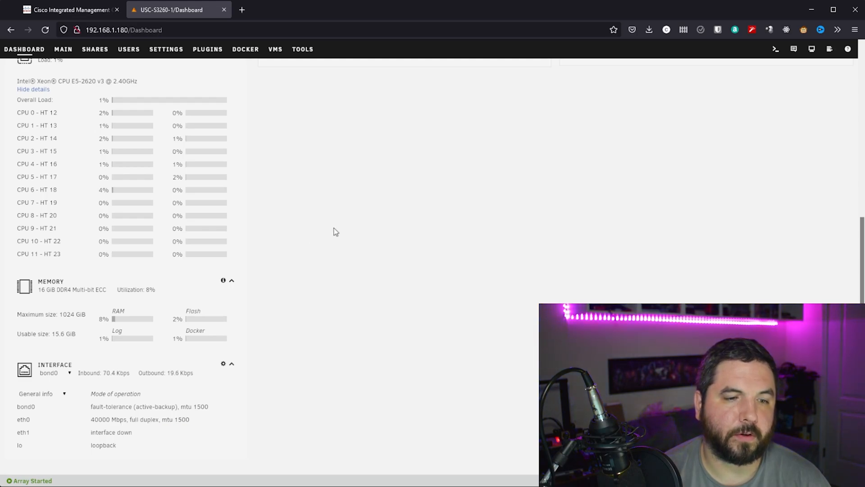
mouse_move(379, 155)
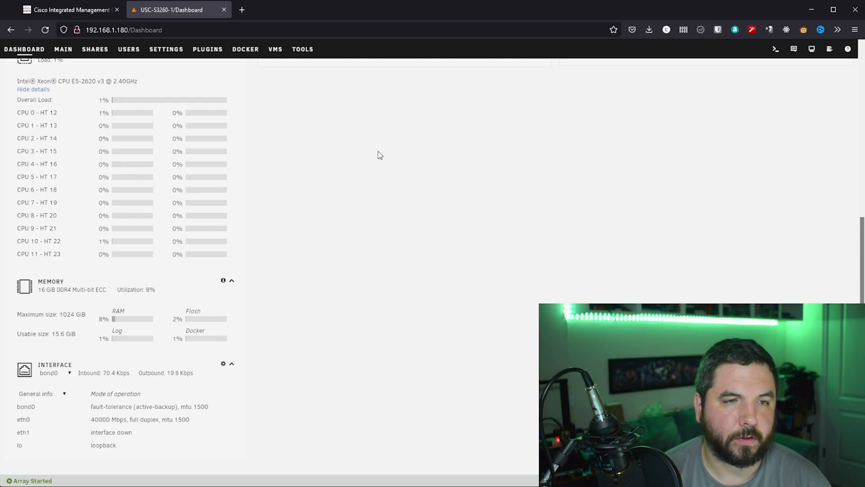
mouse_move(234, 352)
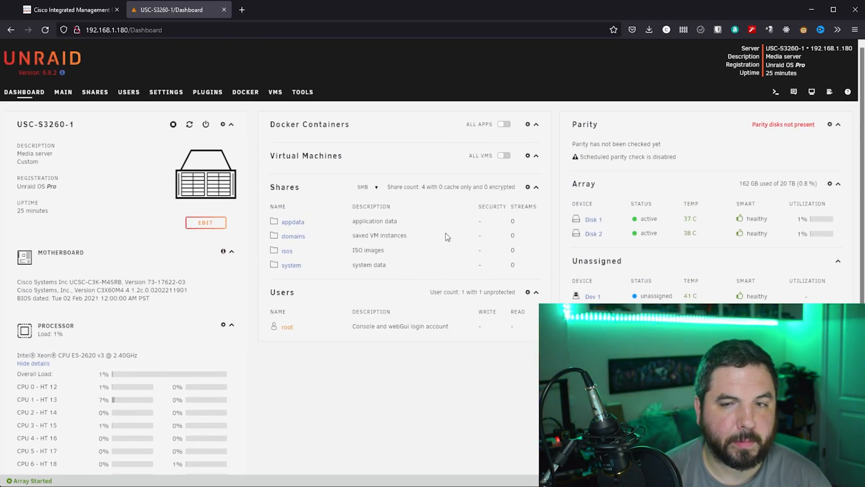
mouse_move(409, 177)
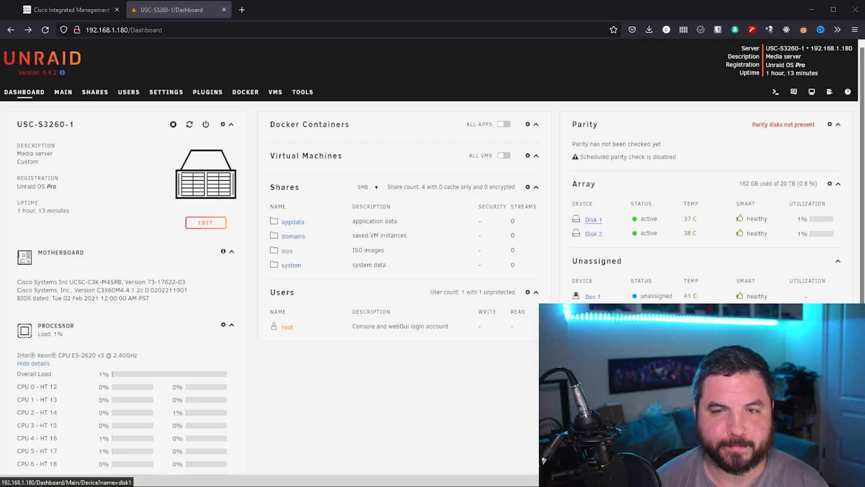
Show Disk 1's SMART attributes and identity: HGST, 7200 rpm, SAS transport, serial number
left_click(593, 219)
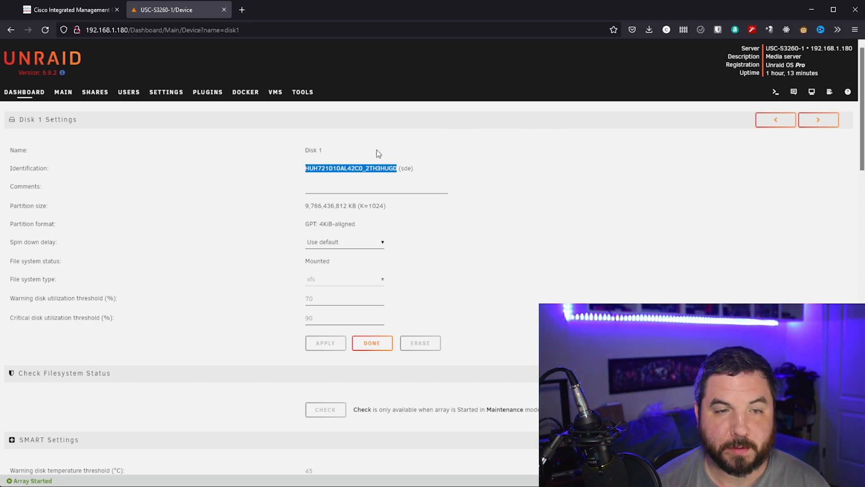
mouse_move(495, 128)
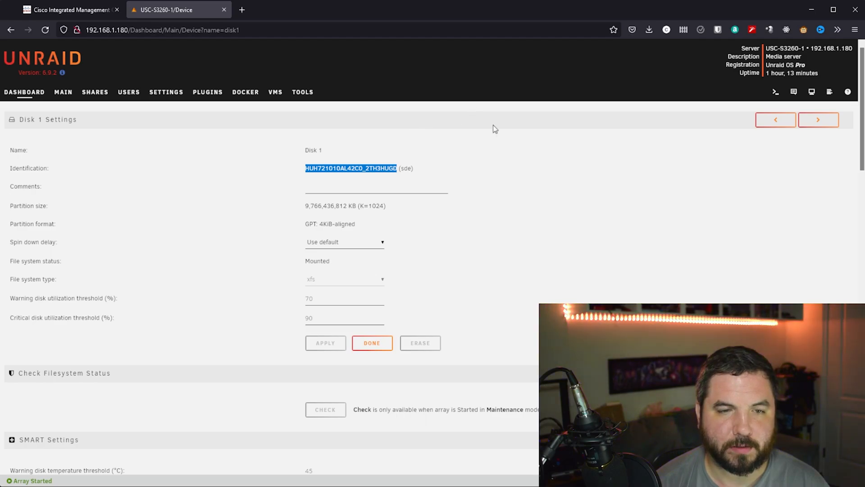
scroll("down", 3)
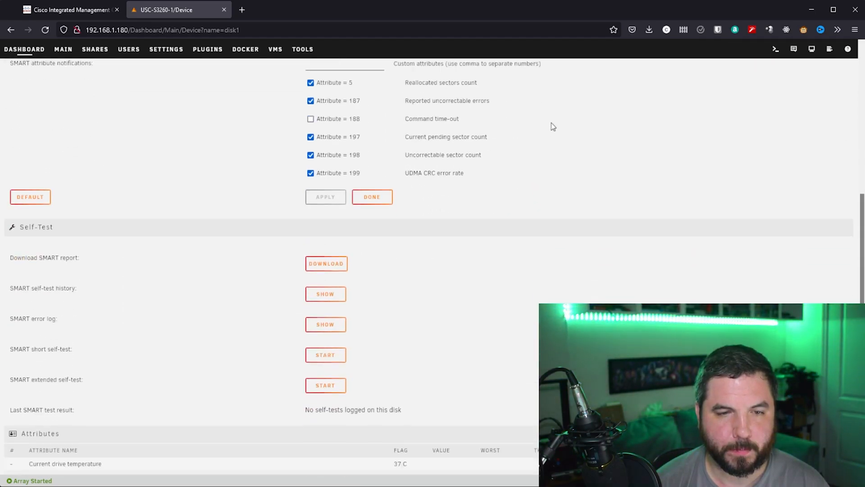
scroll("down", 3)
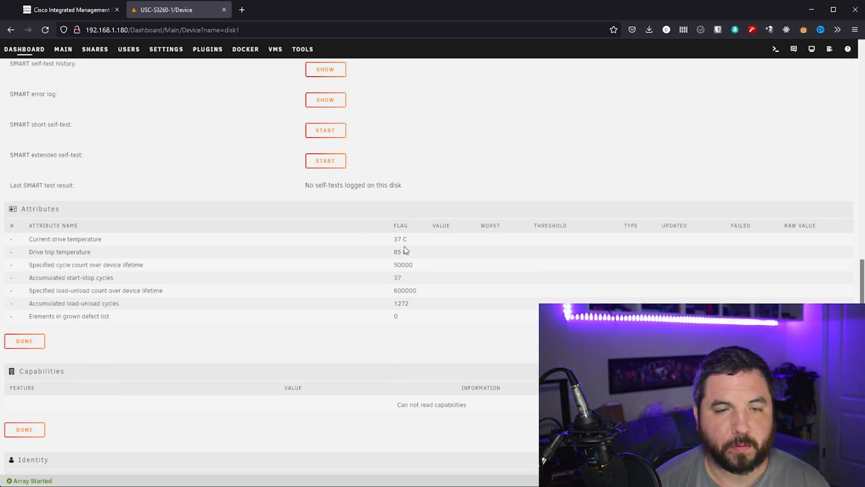
scroll("down", 3)
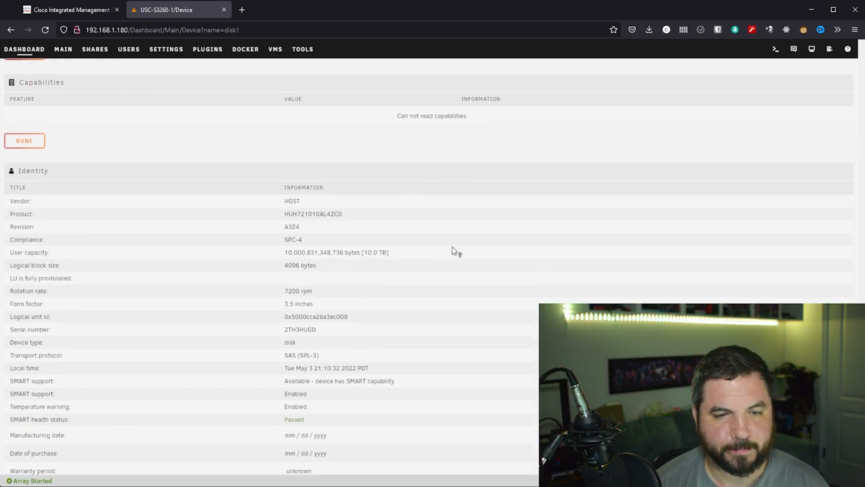
scroll("down", 3)
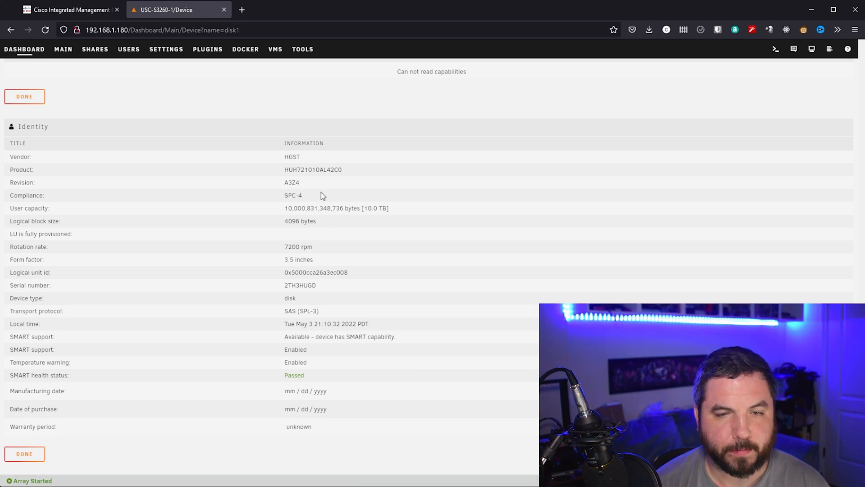
mouse_move(369, 161)
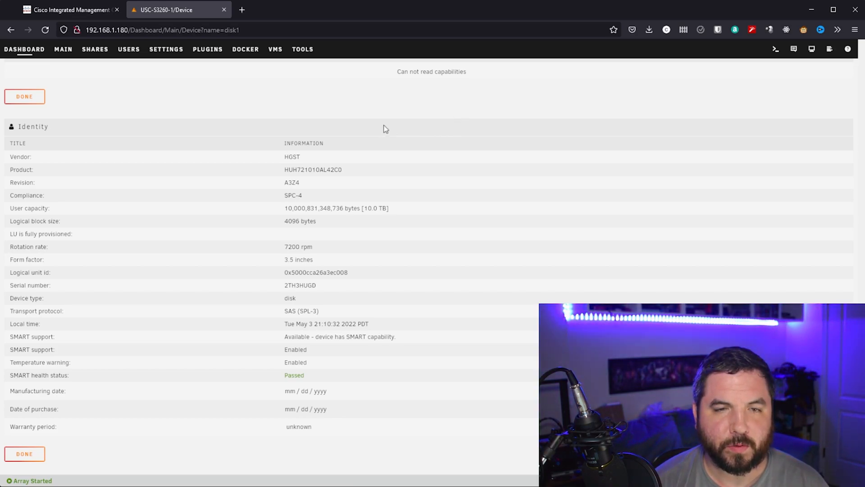
mouse_move(65, 416)
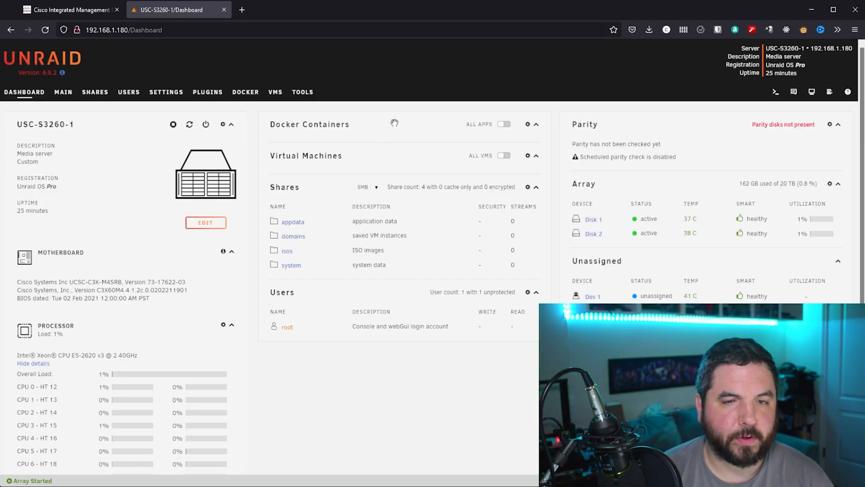
mouse_move(416, 98)
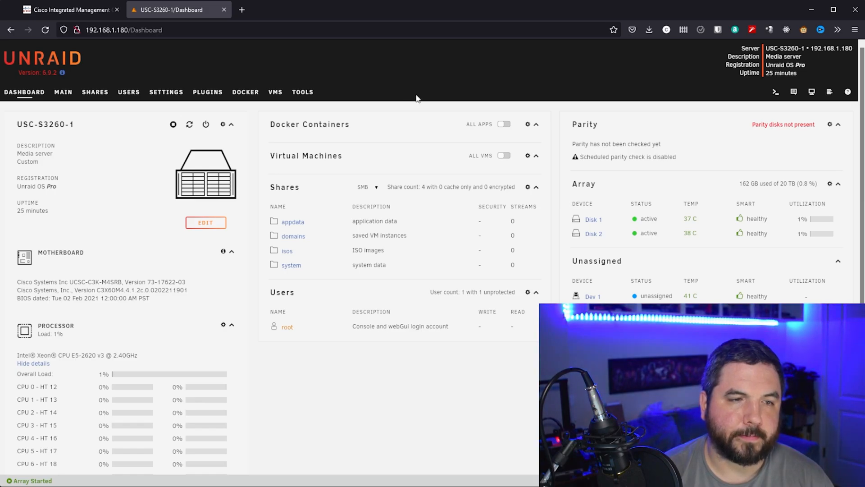